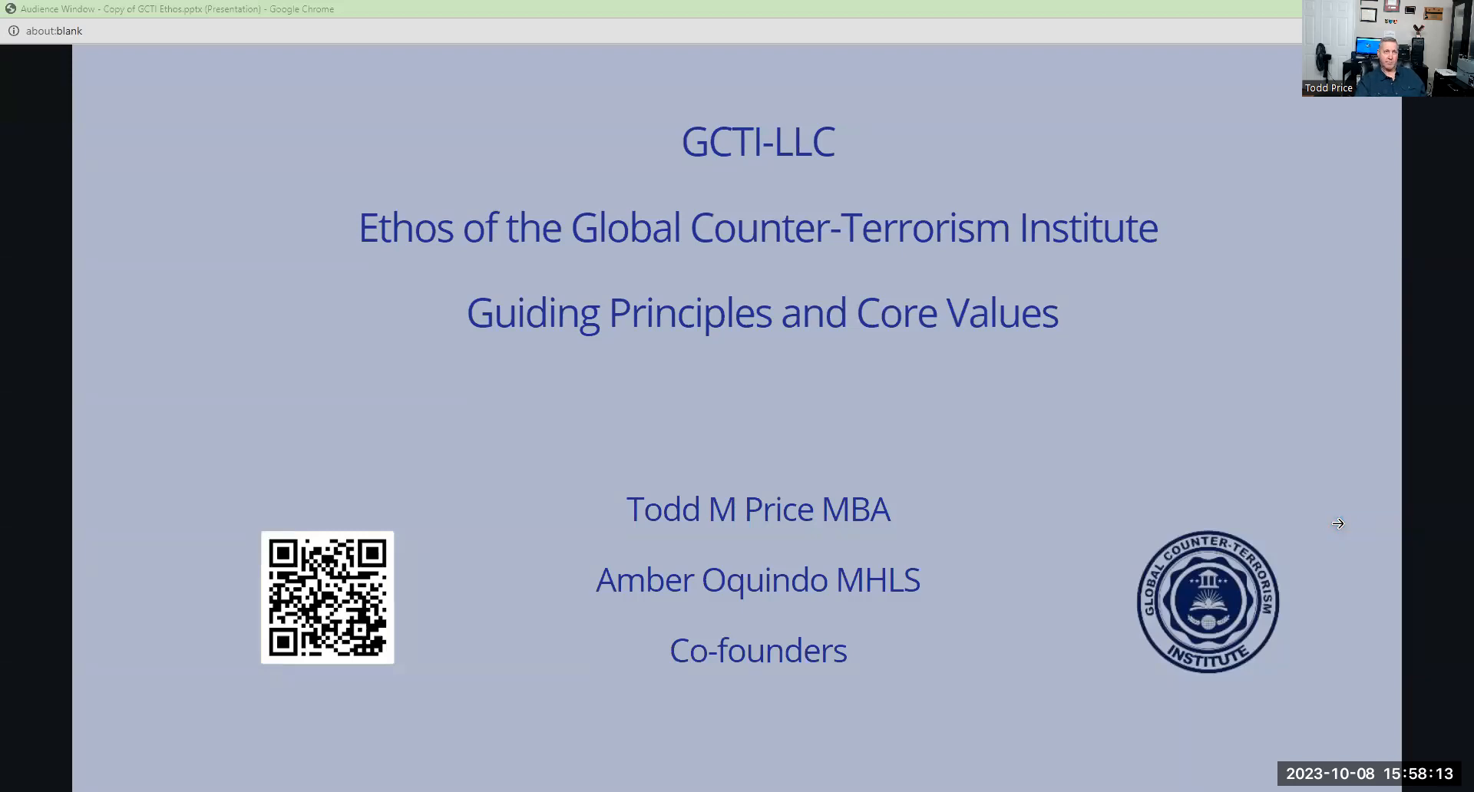
# Advance past the title and Introduction slides to the Mission Statement slide.
pyautogui.click(1336, 523)
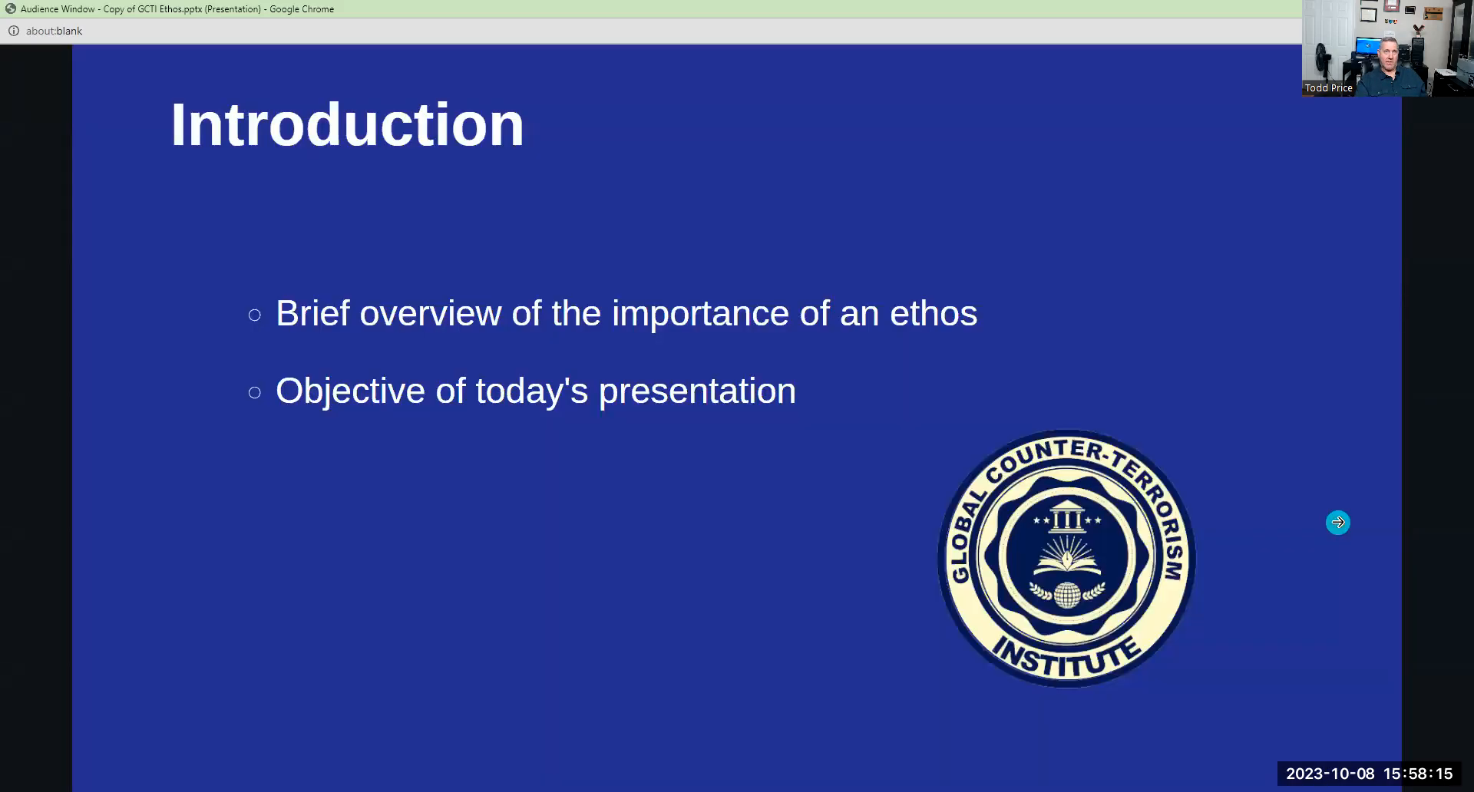
pyautogui.moveTo(1337, 523)
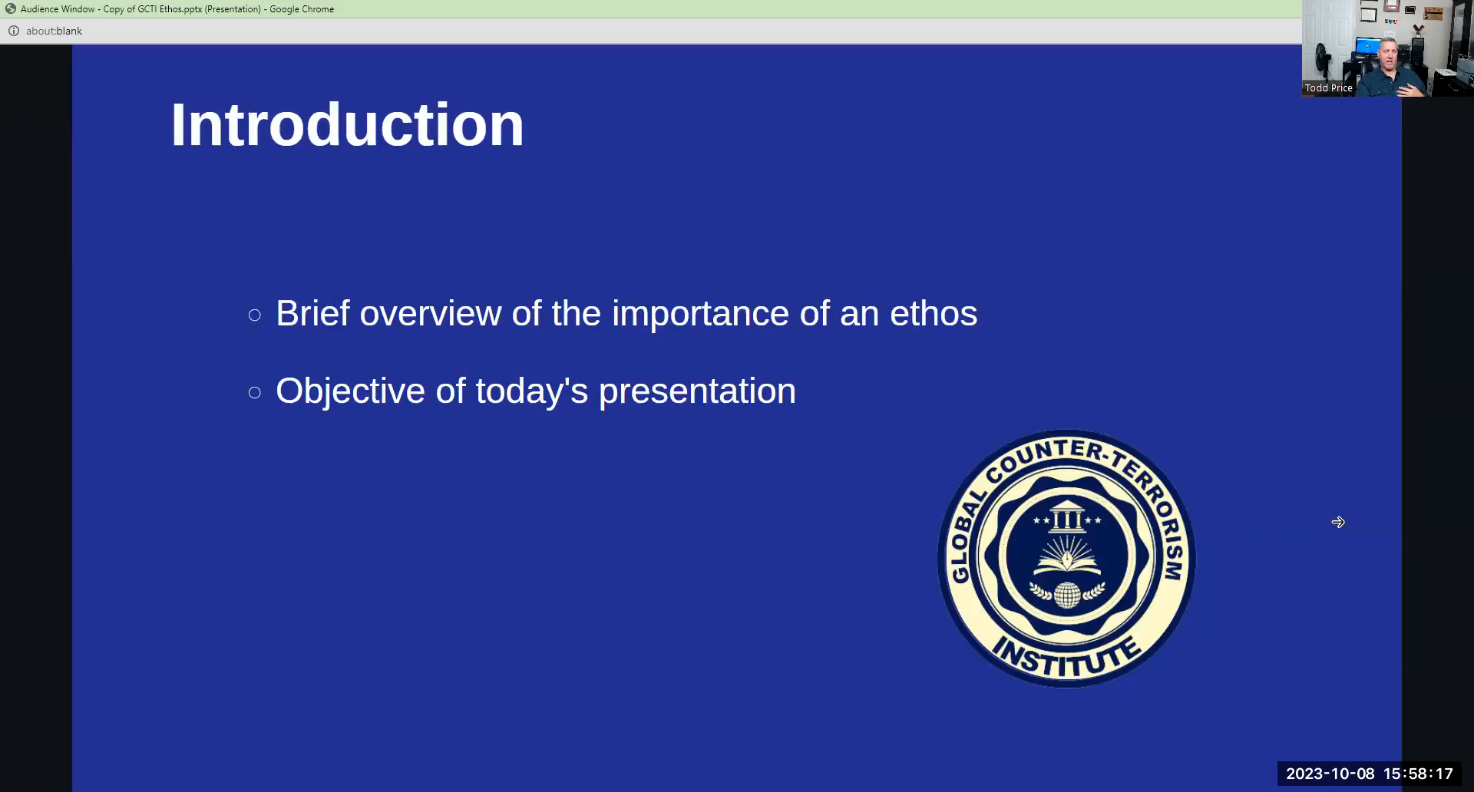
pyautogui.moveTo(1339, 522)
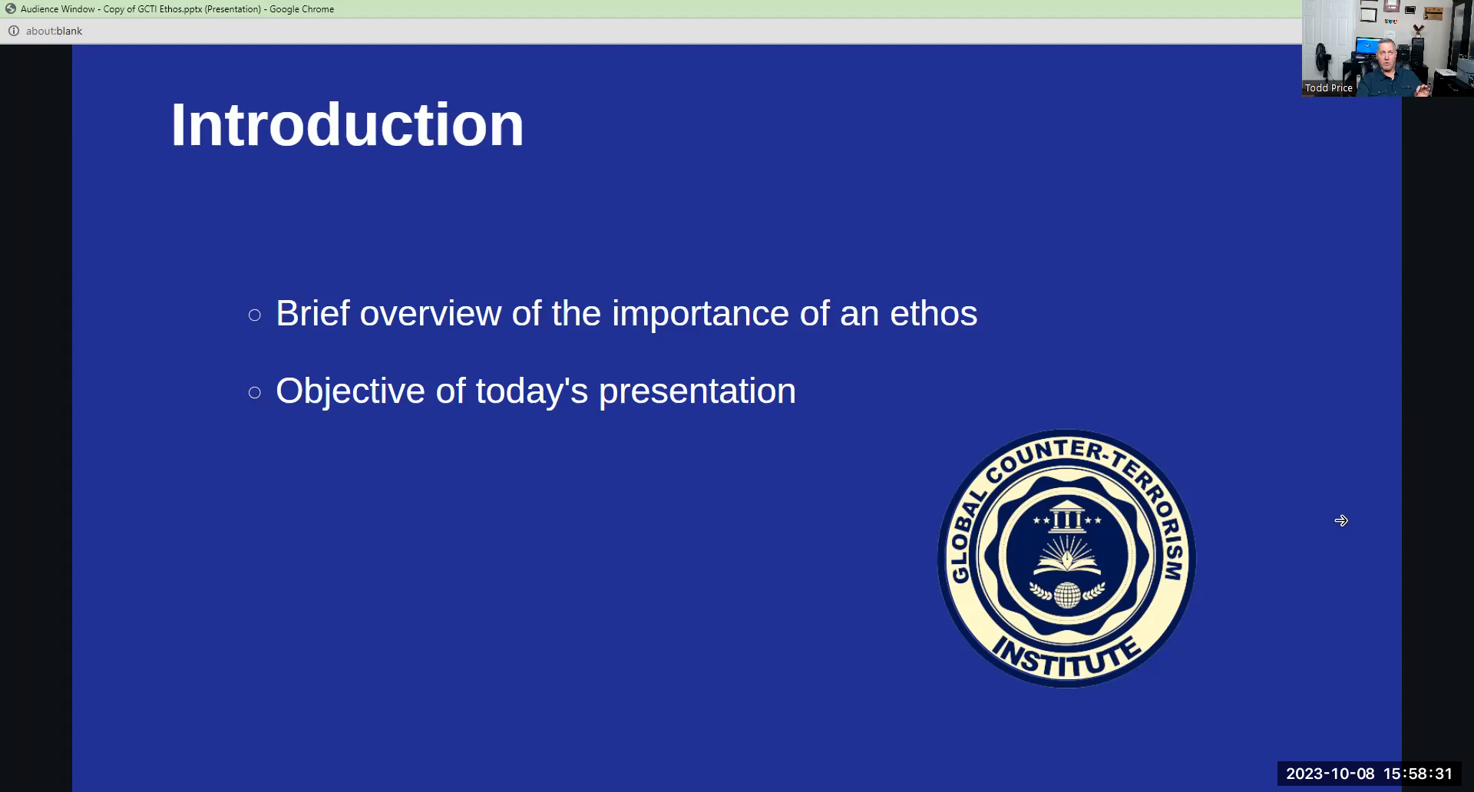
pyautogui.moveTo(1341, 520)
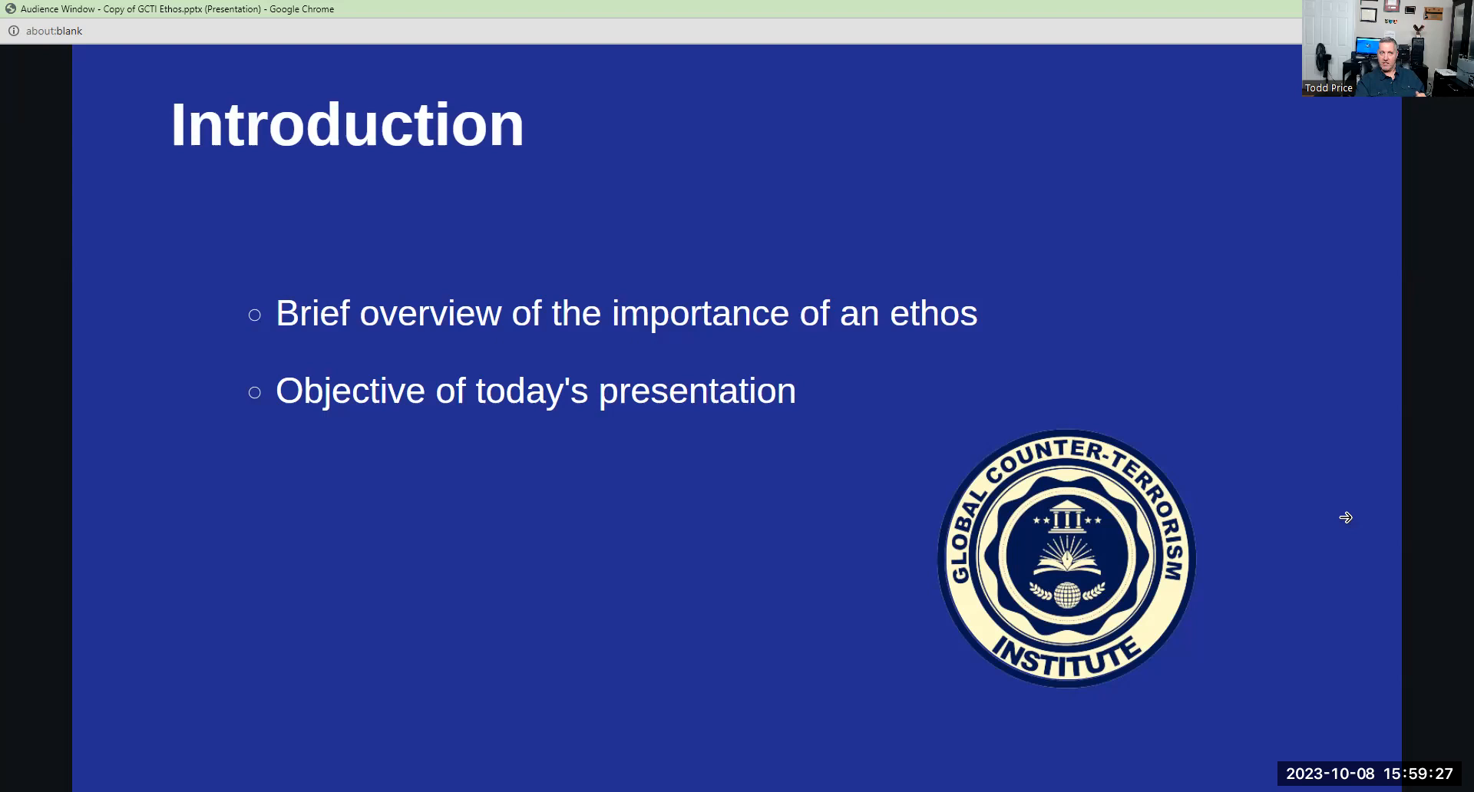
pyautogui.moveTo(1345, 516)
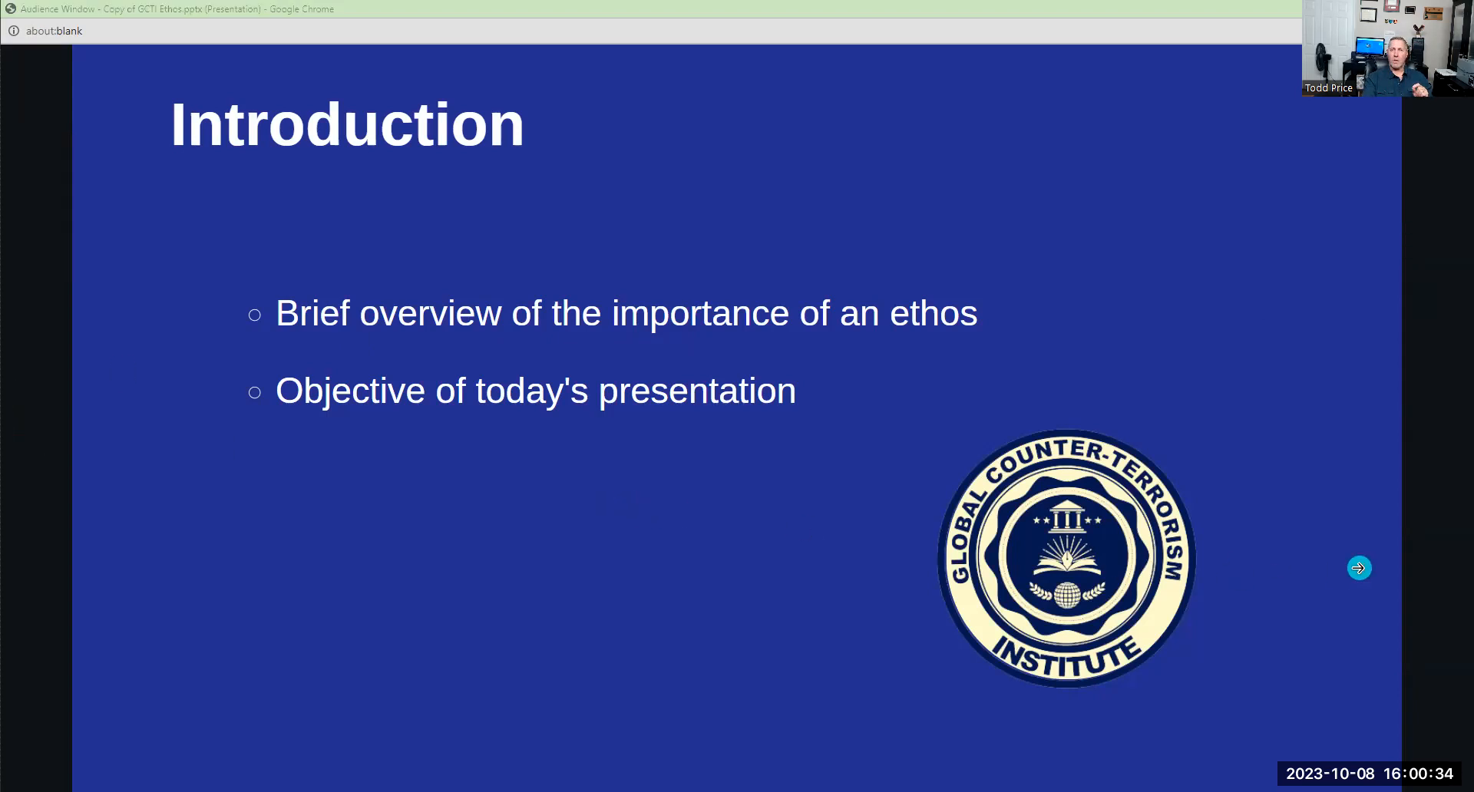
pyautogui.click(1357, 567)
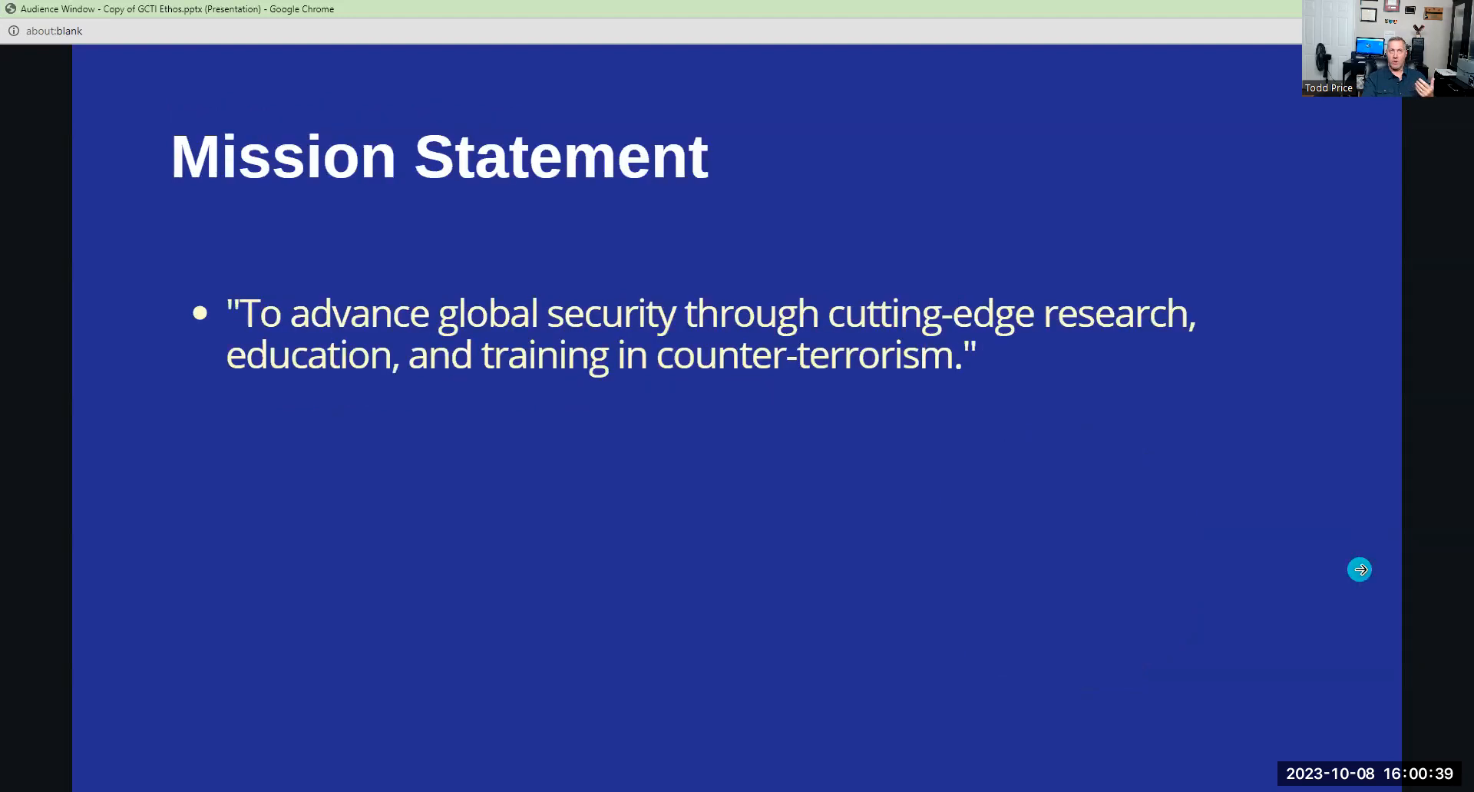
pyautogui.moveTo(1365, 569)
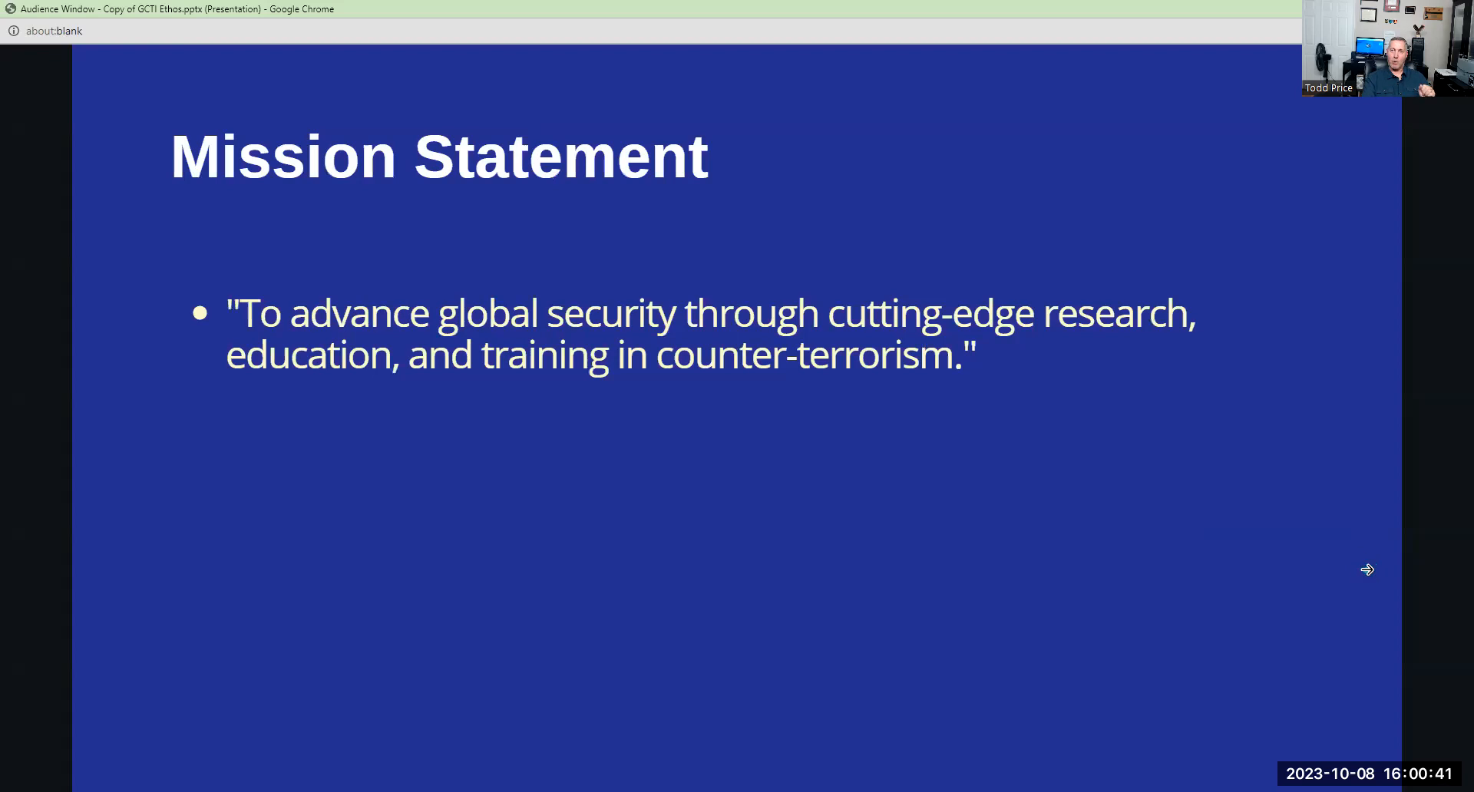
pyautogui.moveTo(1368, 570)
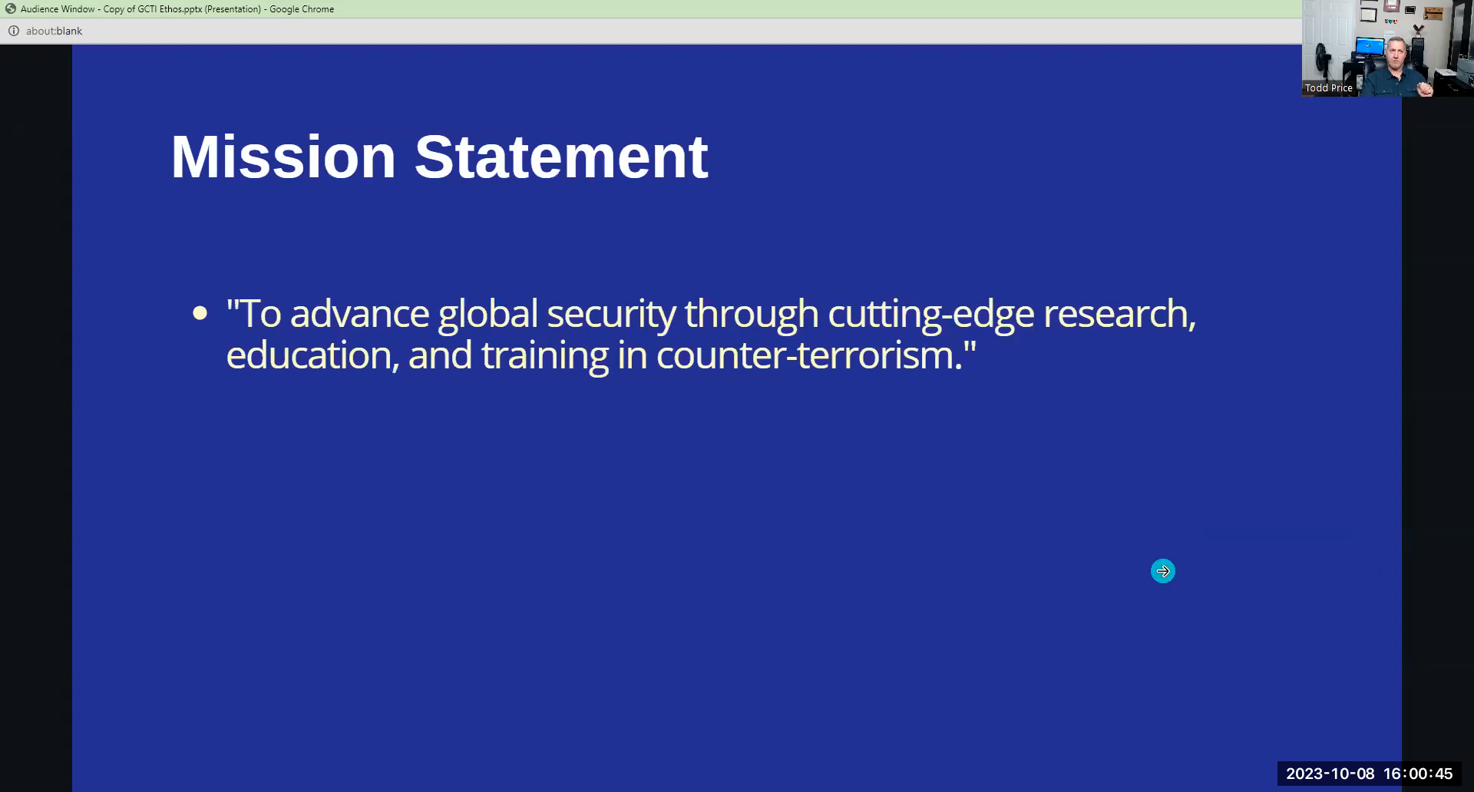
# Advance from Mission Statement through Vision to the Integrity slide.
pyautogui.click(1163, 570)
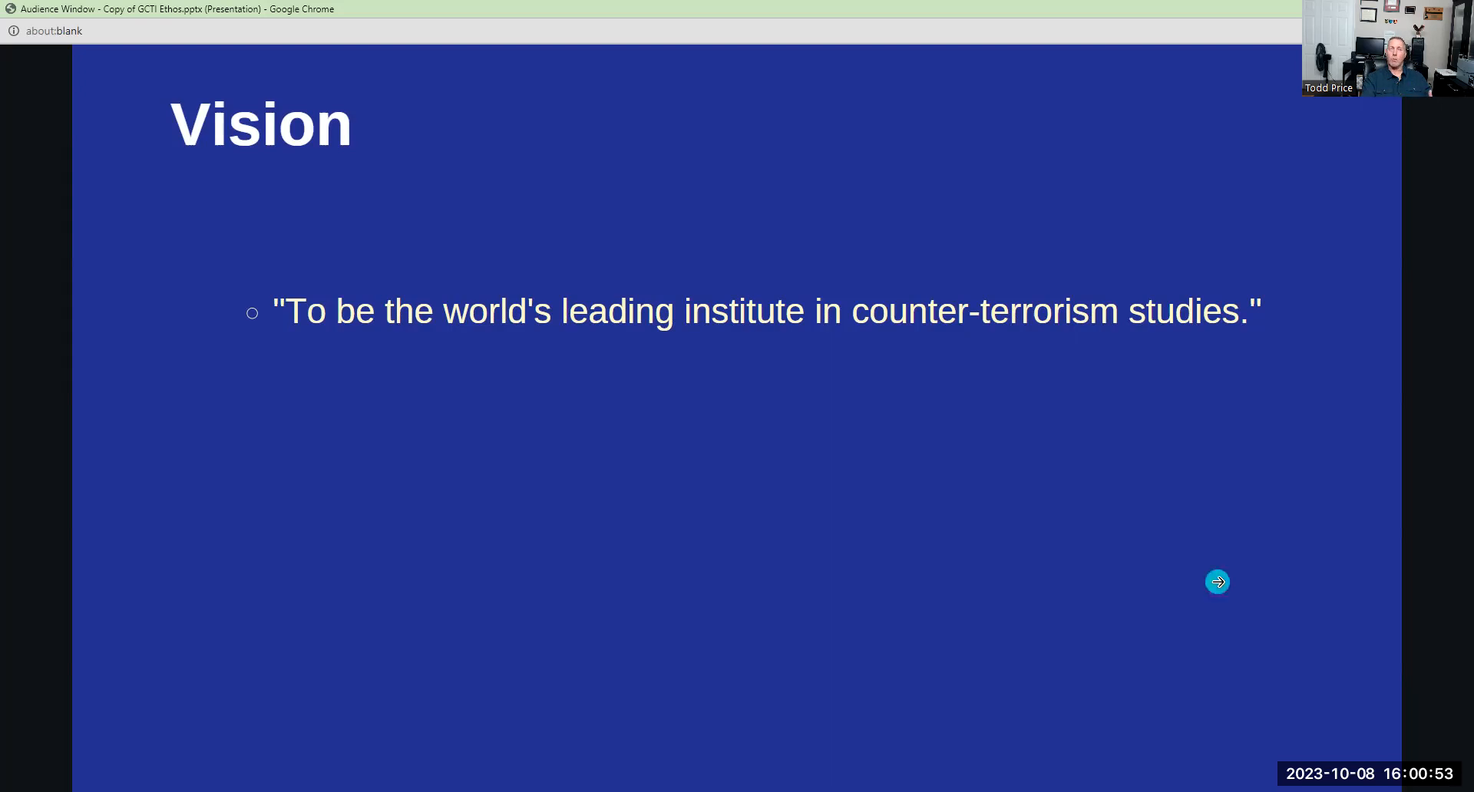
pyautogui.click(1217, 582)
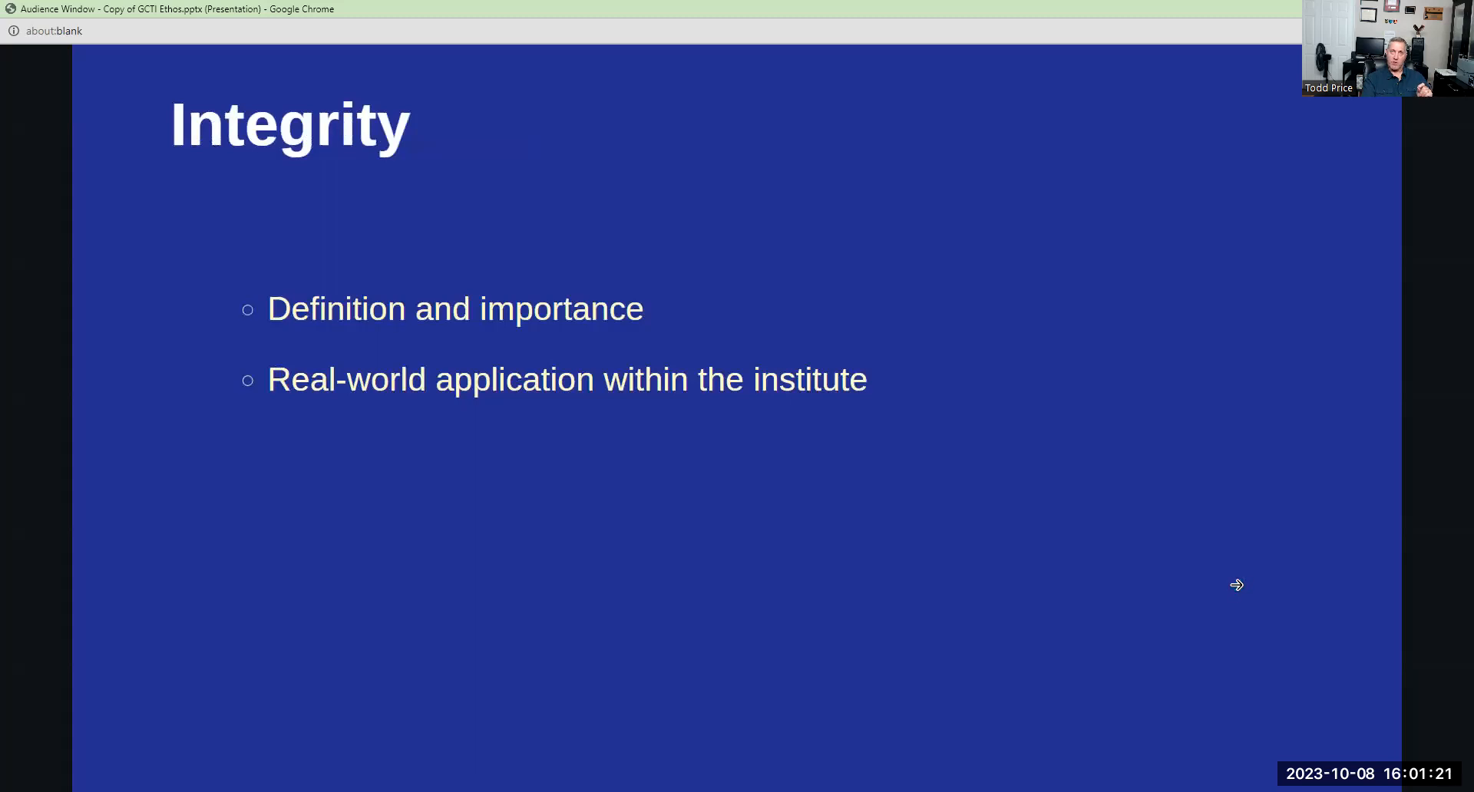
# Step through Excellence, Collaboration, Respect and Innovation to Responsibility.
pyautogui.click(1237, 583)
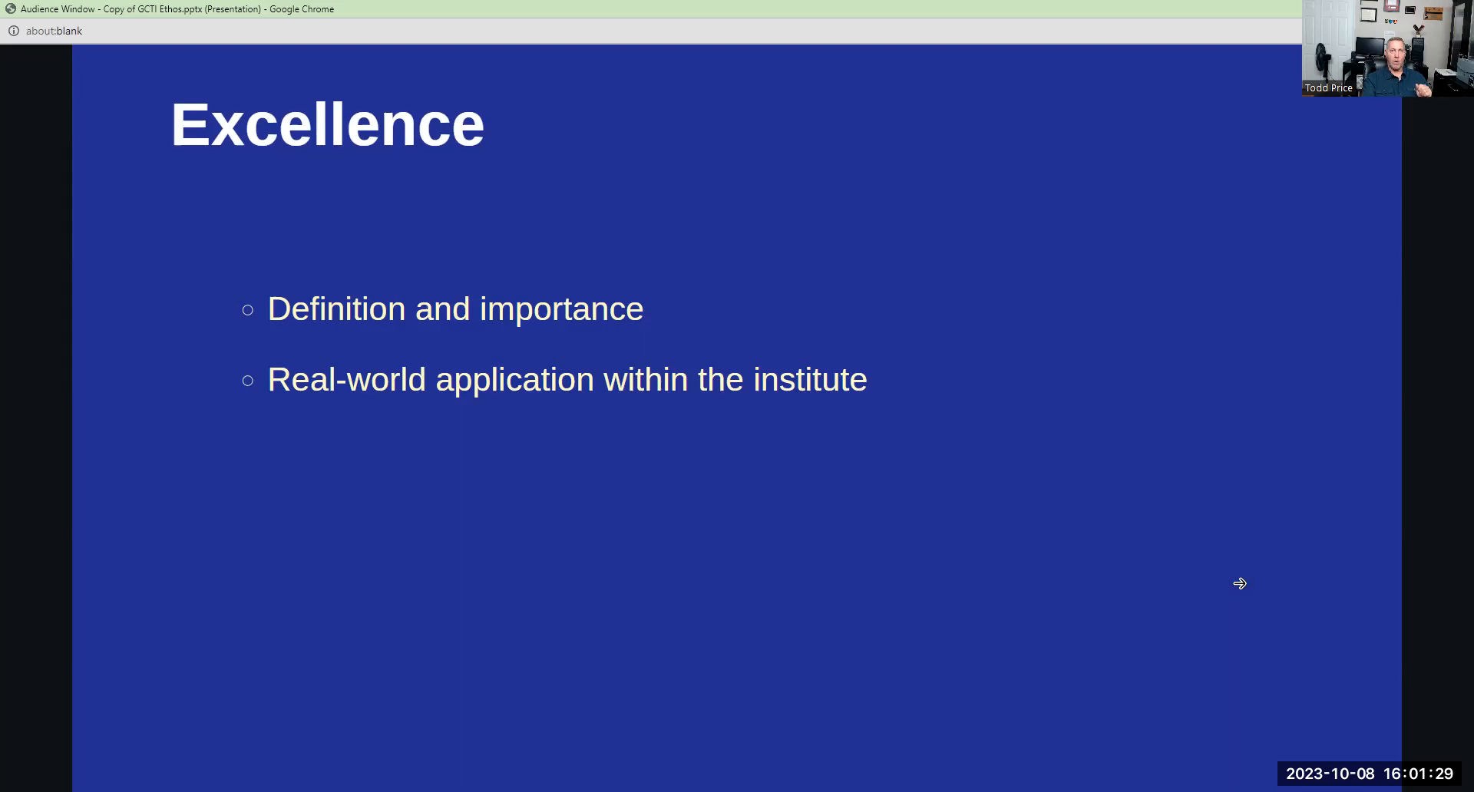
pyautogui.click(1240, 583)
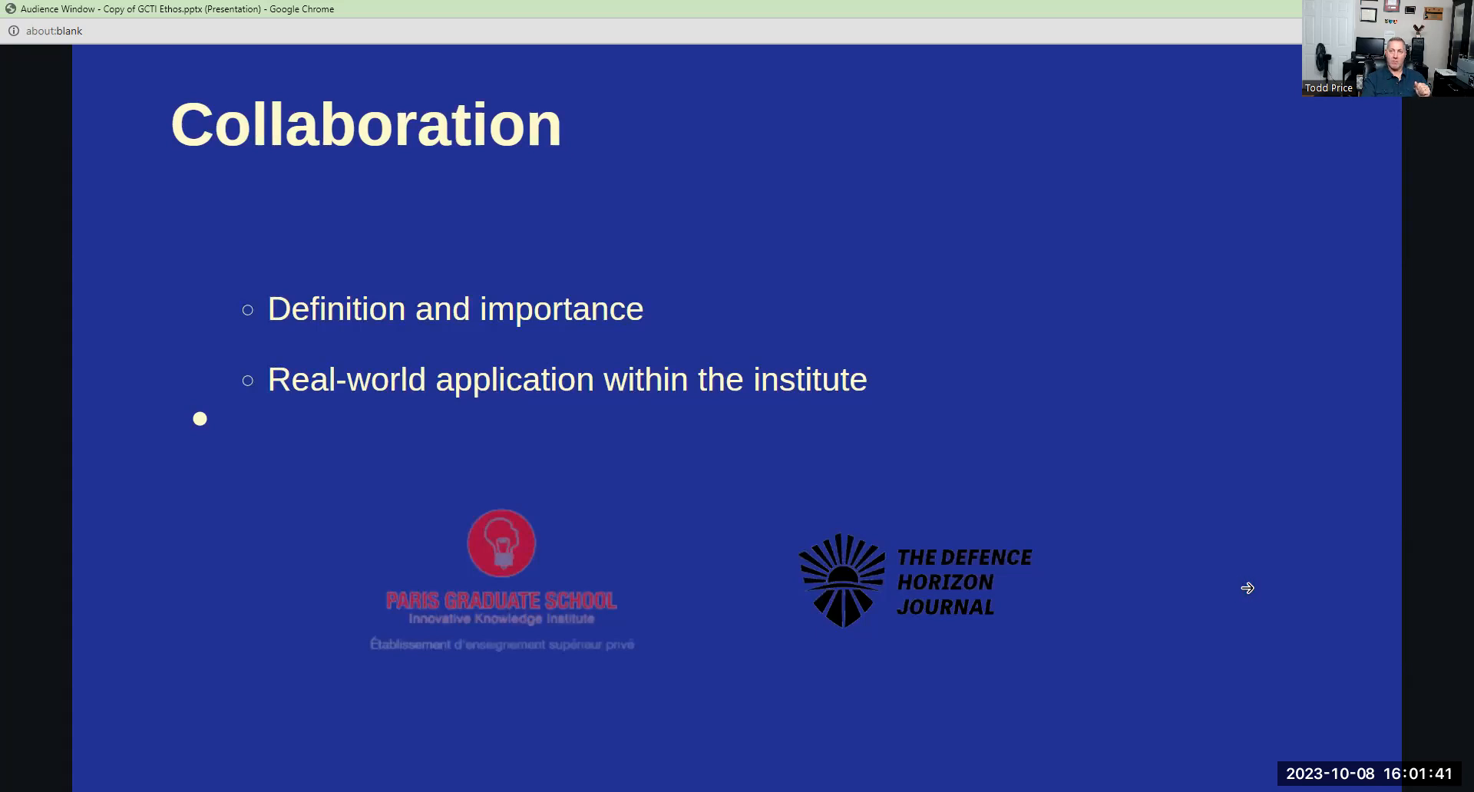
pyautogui.click(1248, 588)
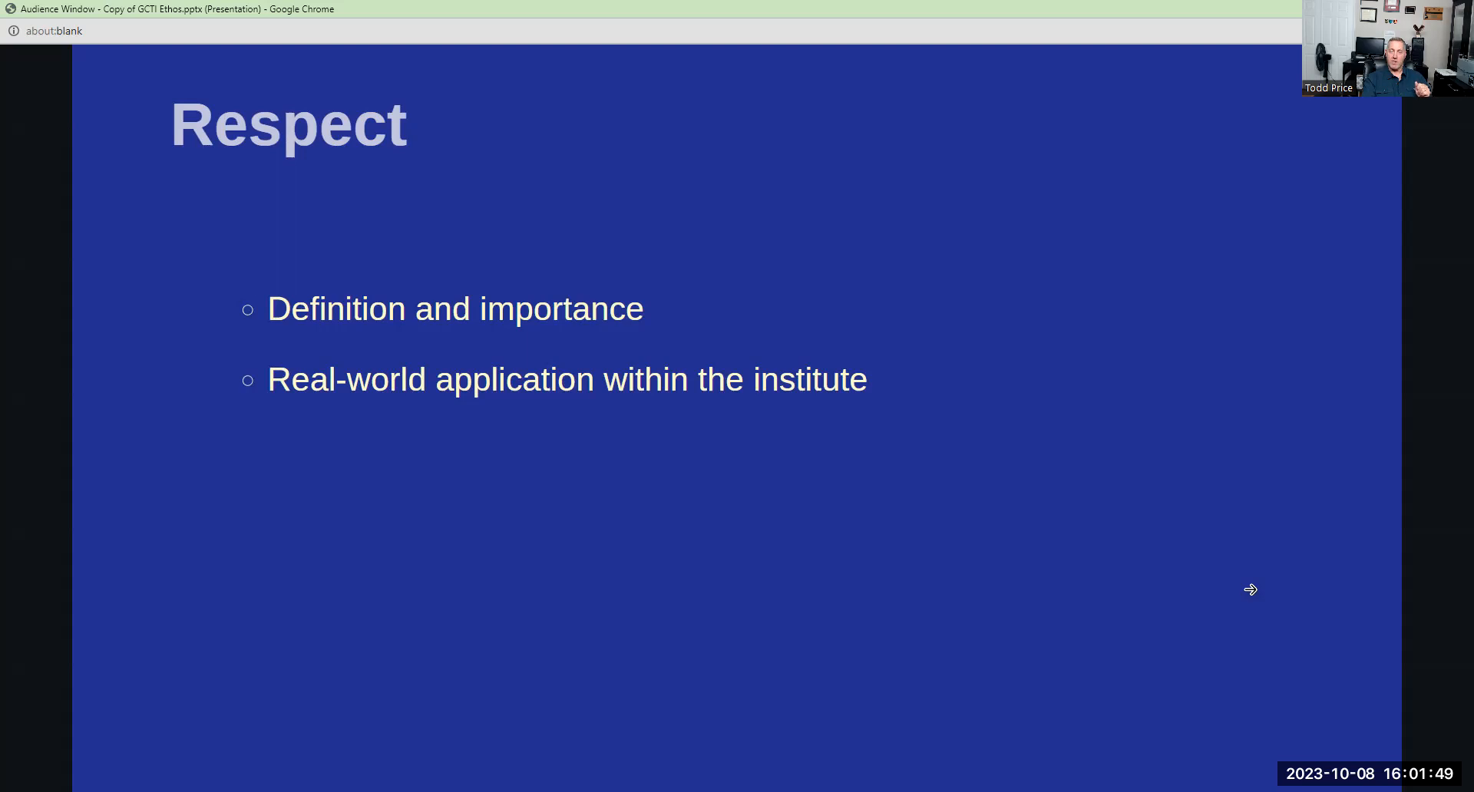
pyautogui.click(1251, 591)
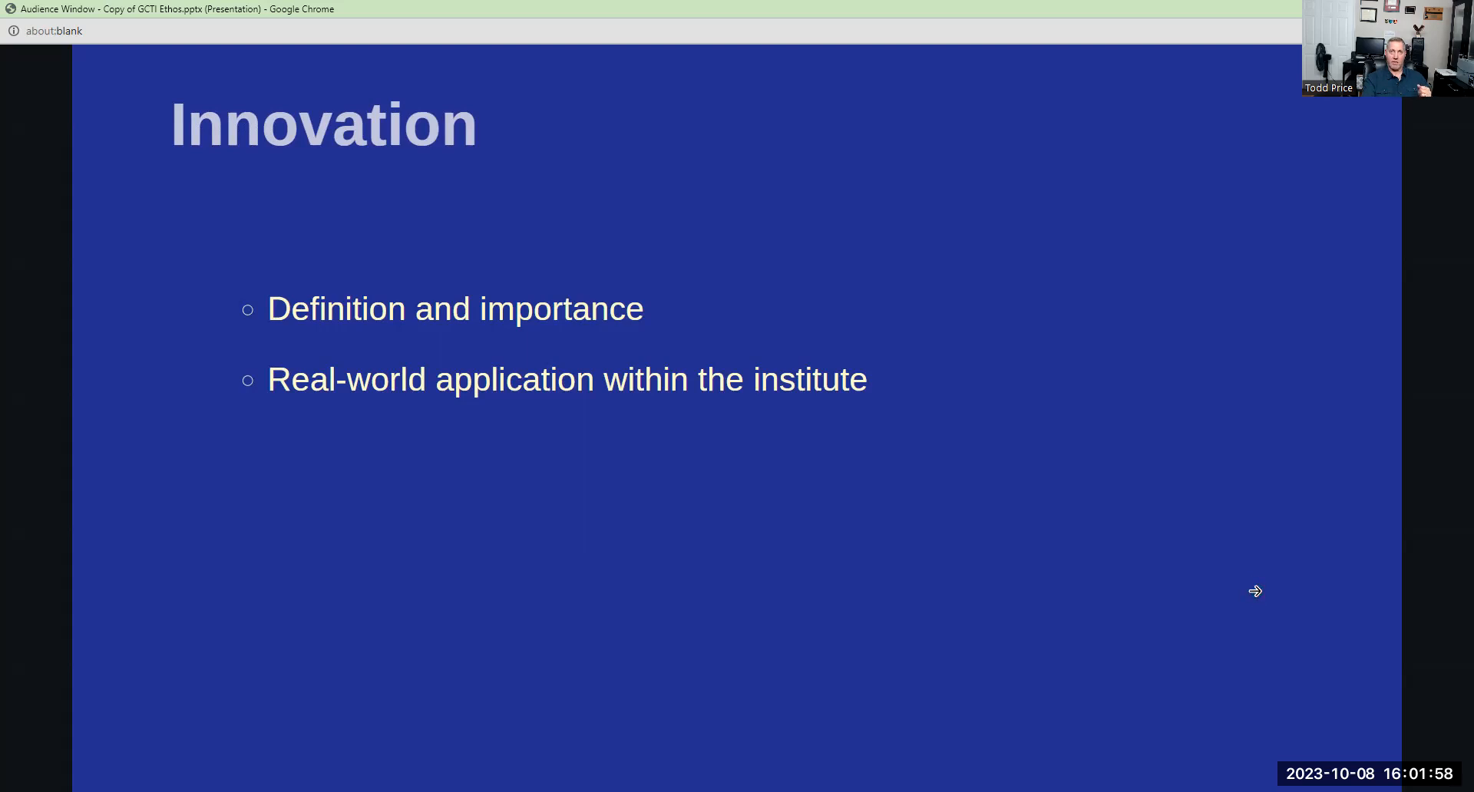
pyautogui.click(1256, 592)
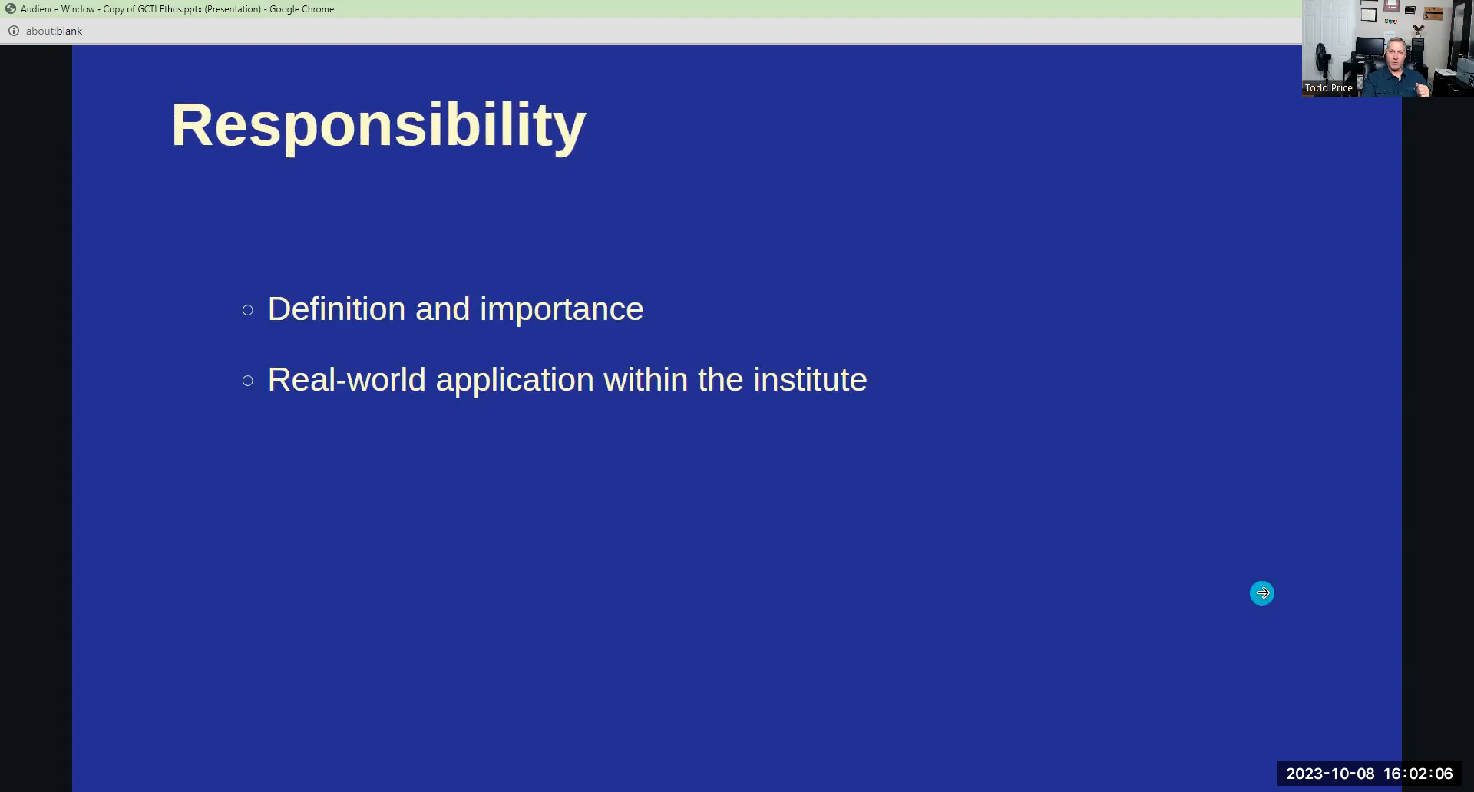
# Advance from Responsibility through Guiding Principles to Code of Conduct.
pyautogui.click(1262, 593)
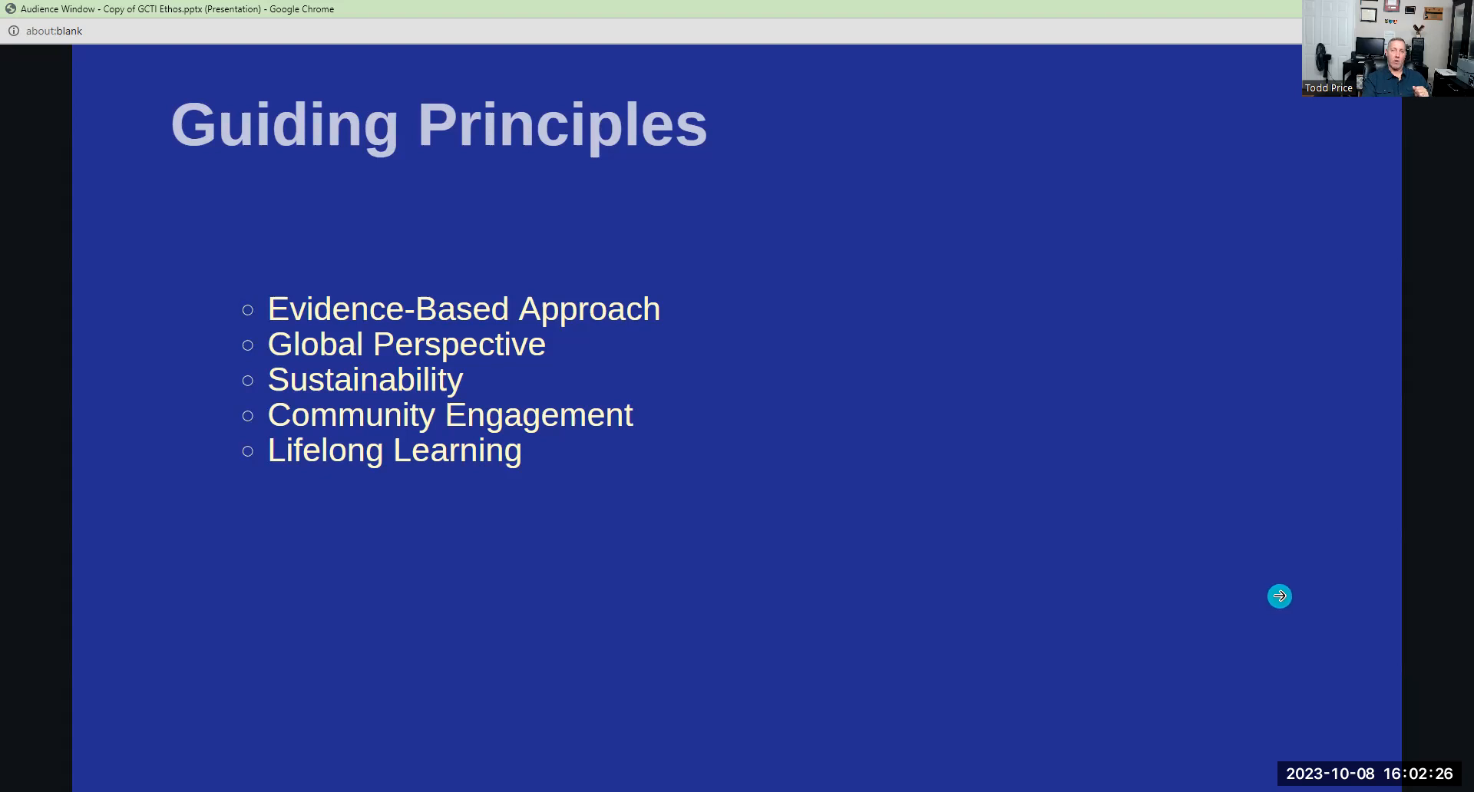
pyautogui.click(1278, 596)
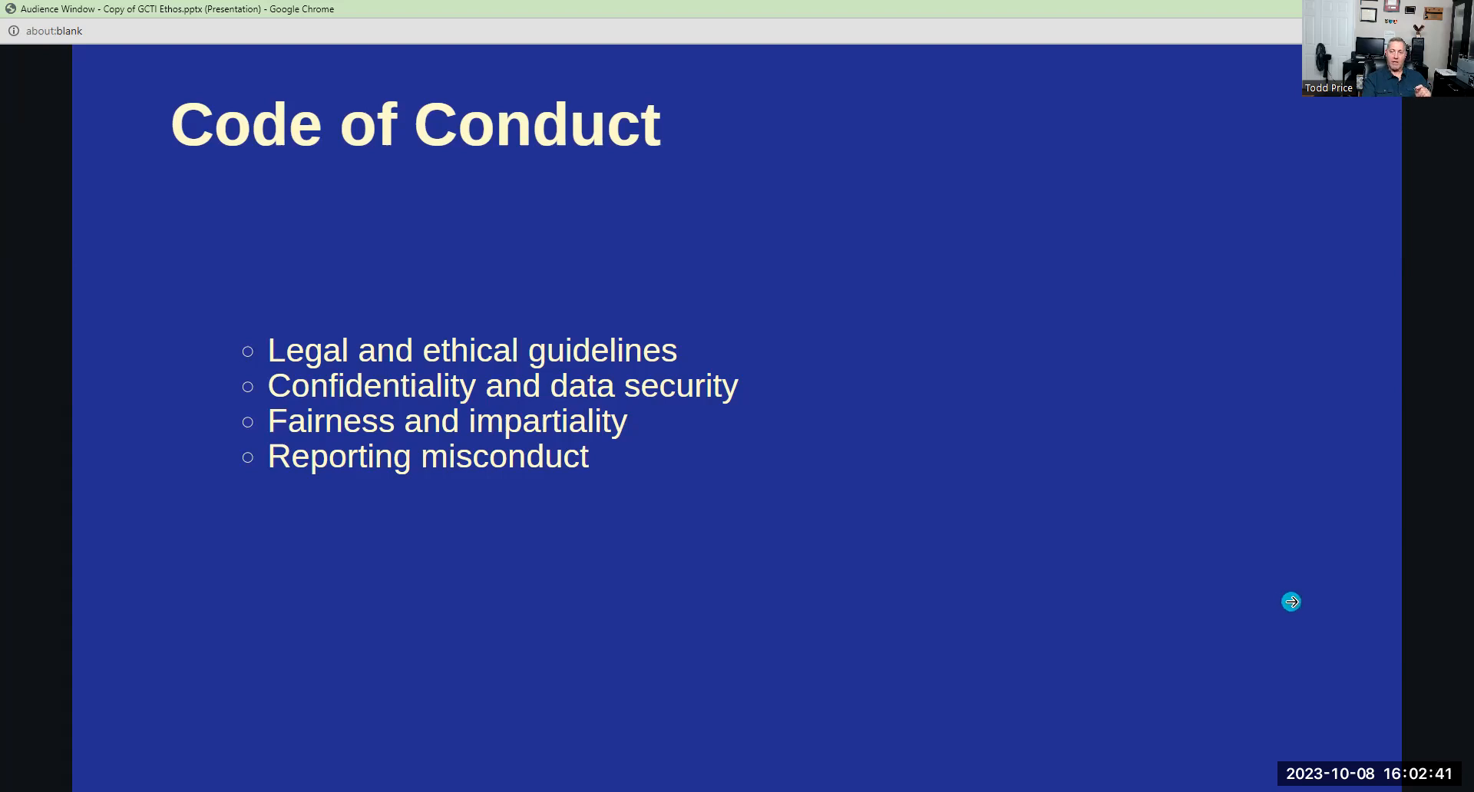
# Advance from Code of Conduct to the Conclusion slide on ethos and next steps.
pyautogui.click(1290, 601)
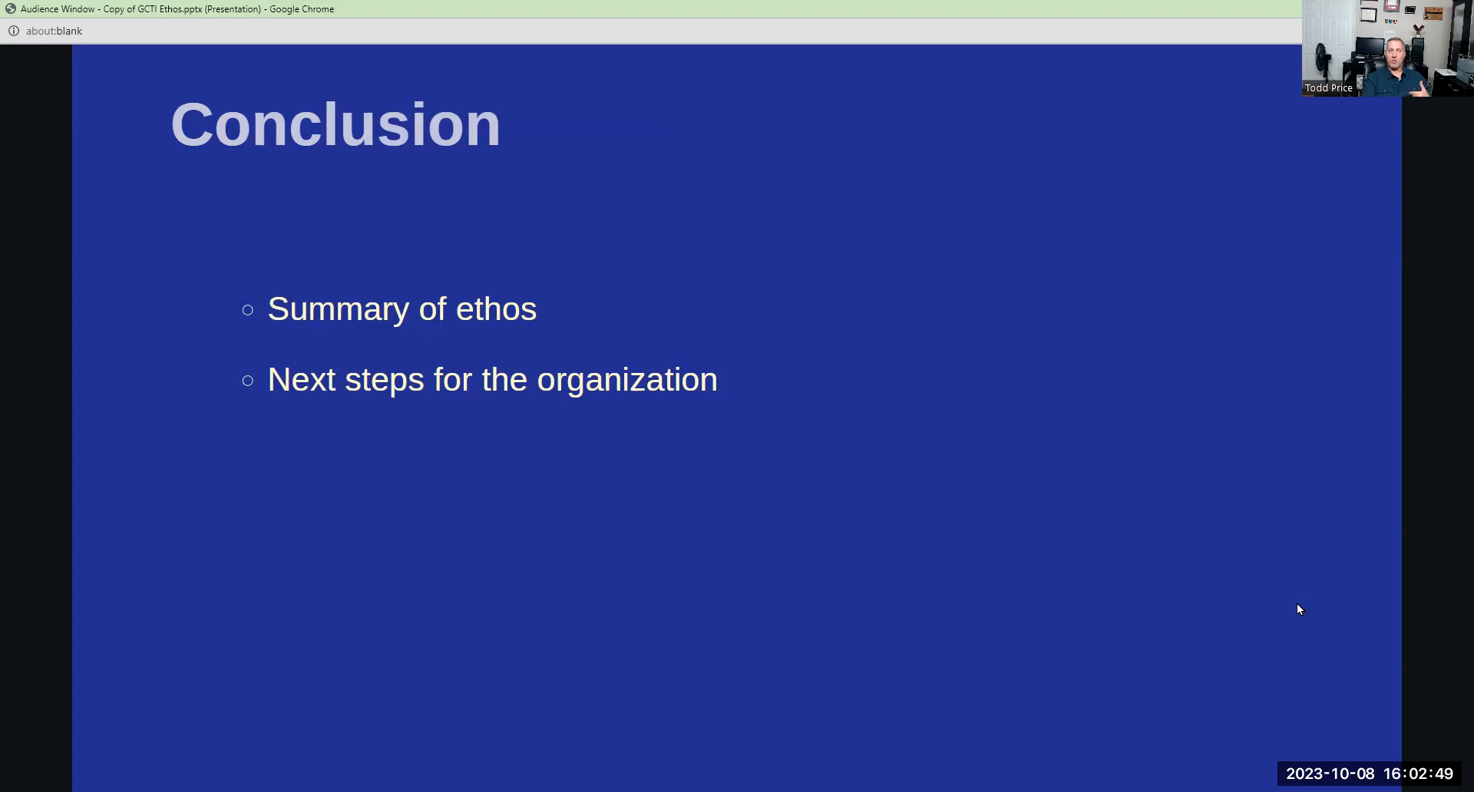
pyautogui.click(1298, 604)
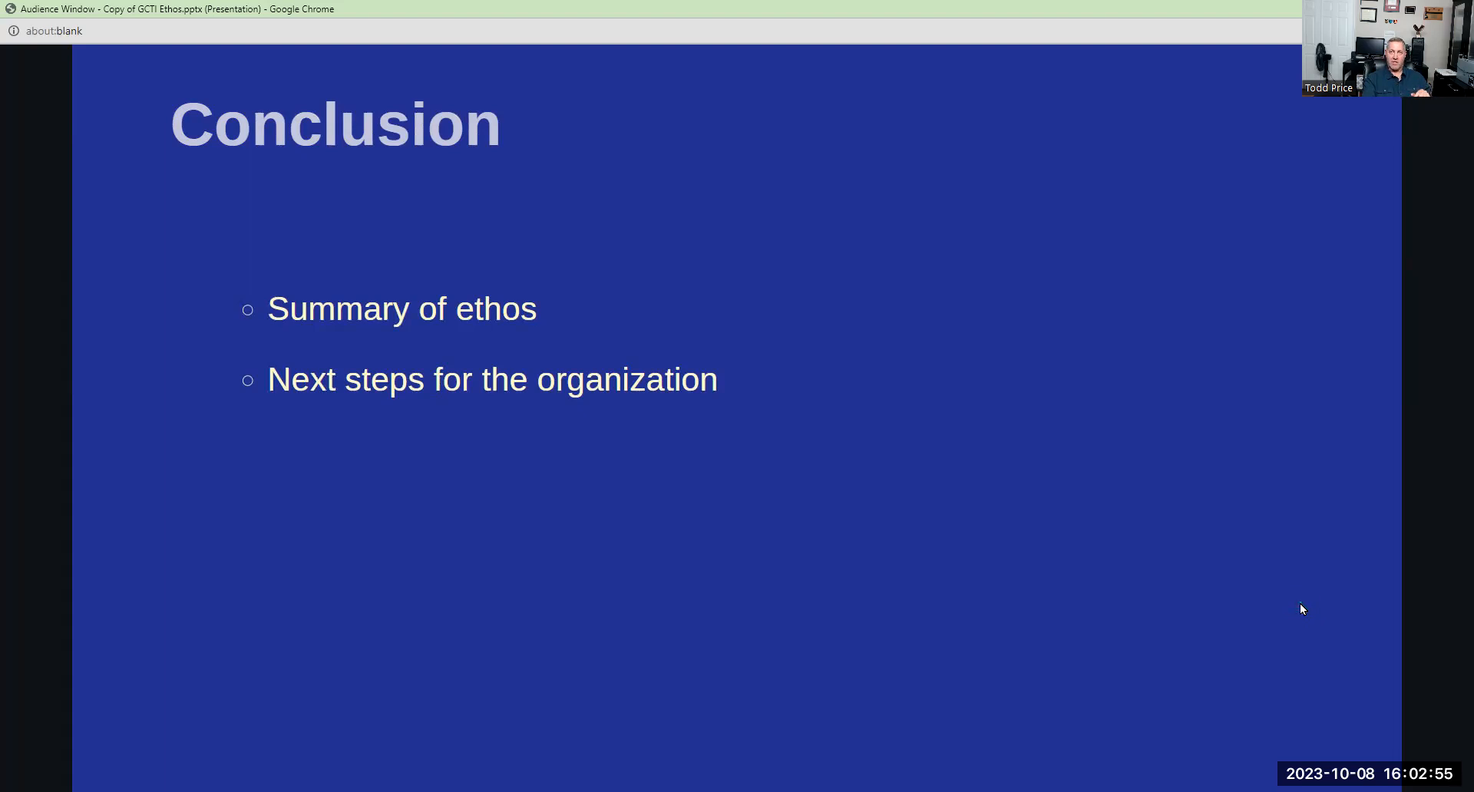
pyautogui.click(1298, 603)
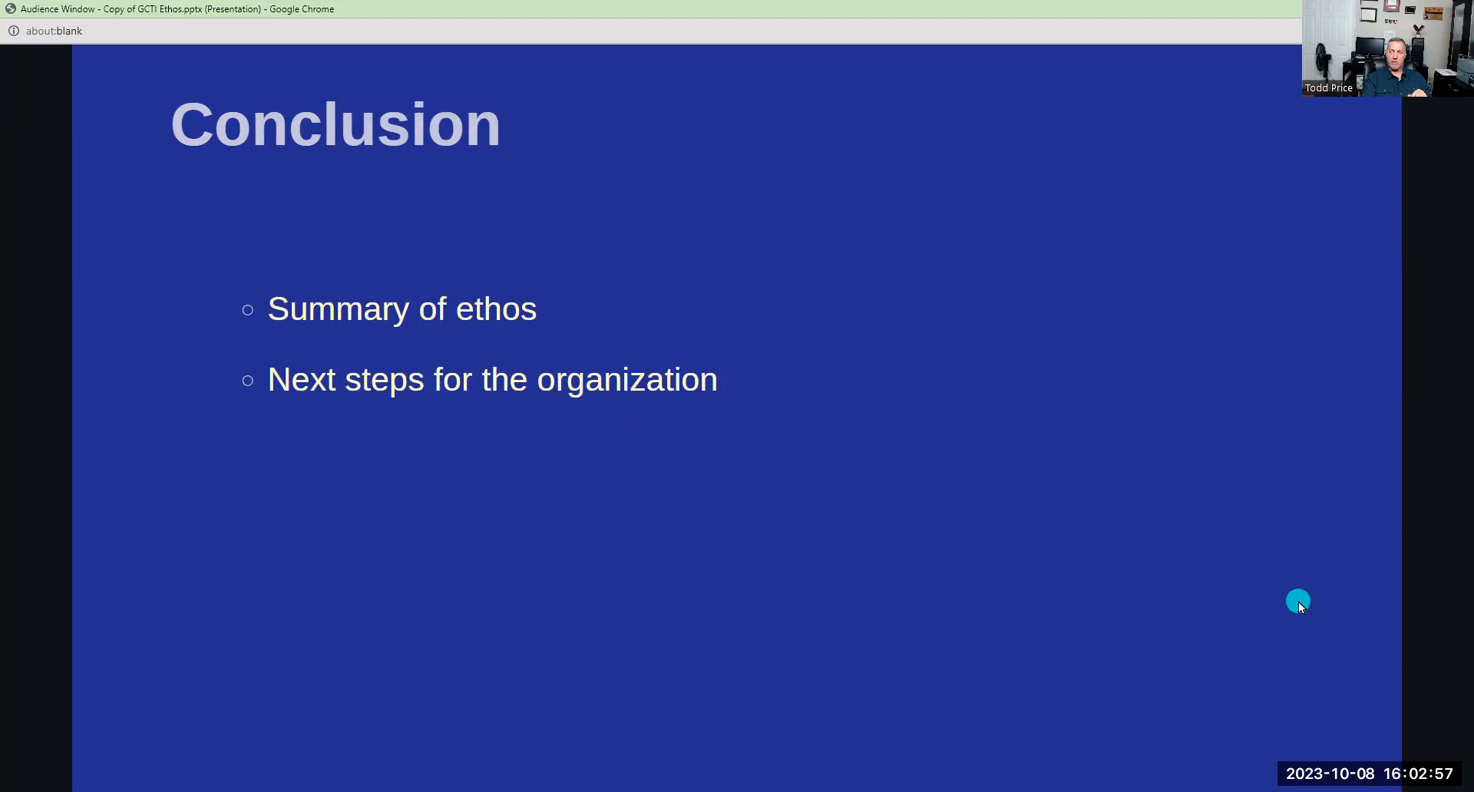